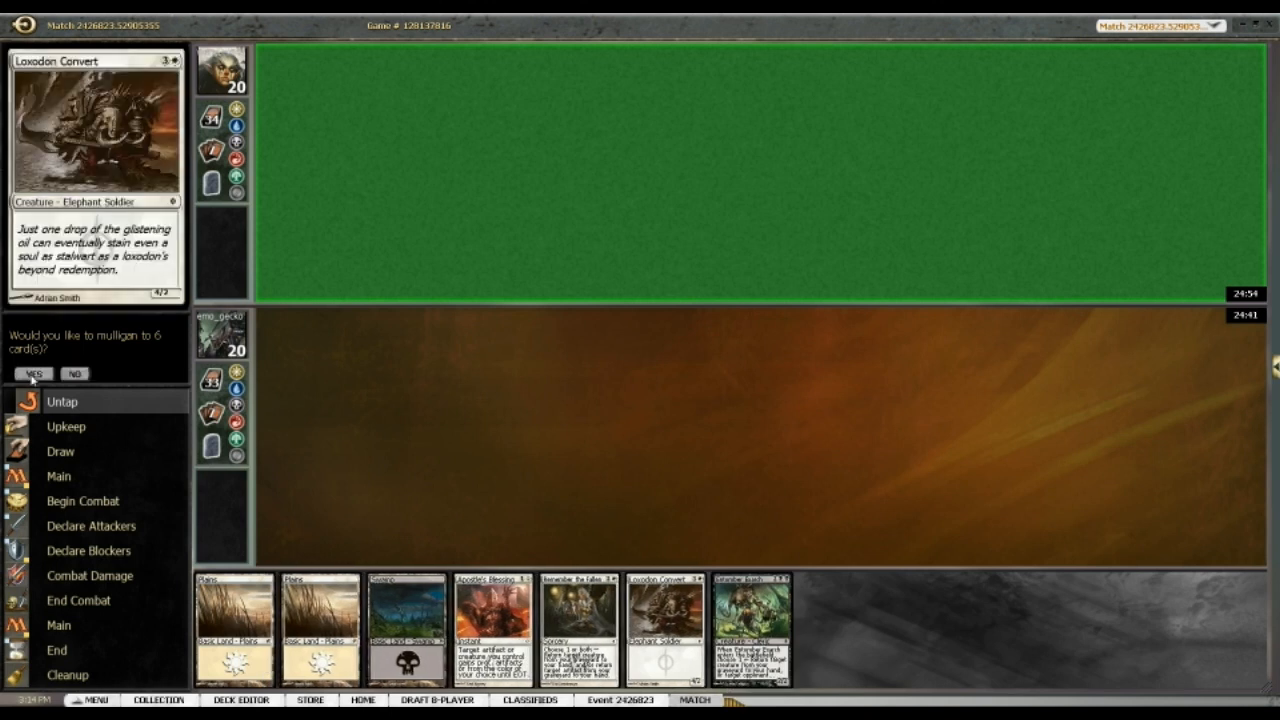
# Decline the mulligan prompt and keep the seven-card opening hand
pyautogui.click(32, 374)
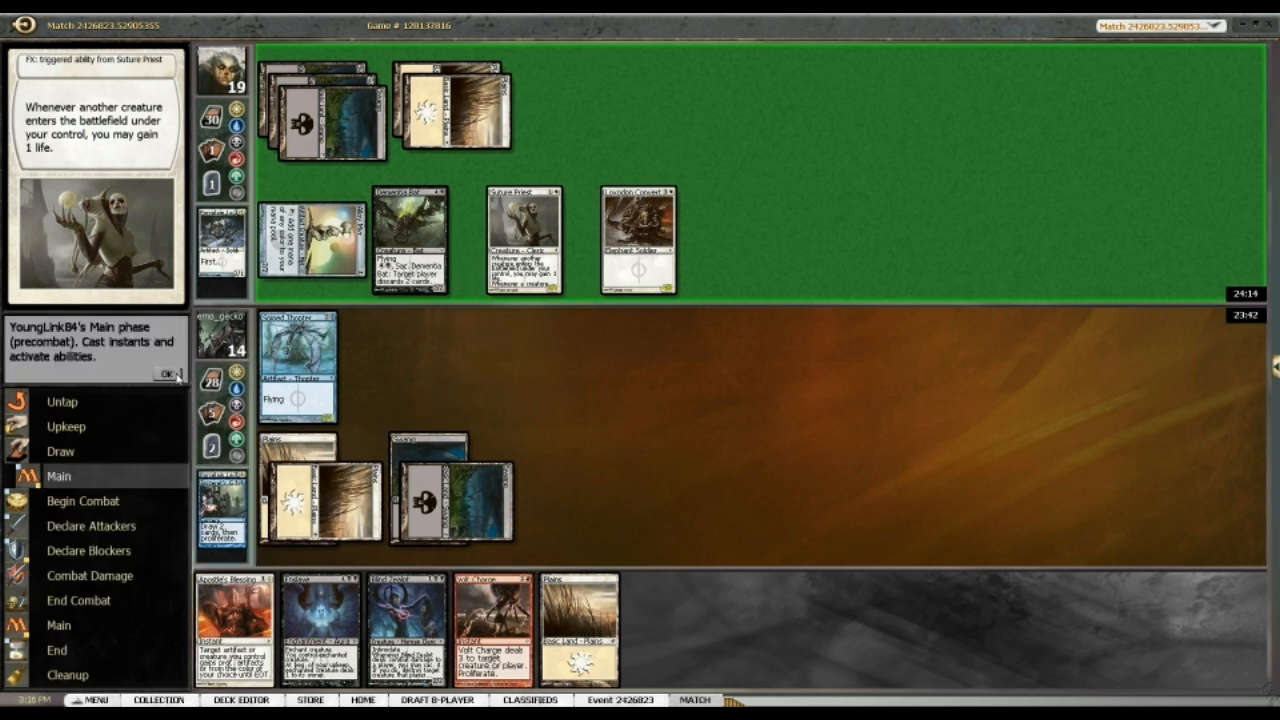
# Cast Apostle's Blessing on your creature, reaching the protection-from-artifacts Yes/No choice
pyautogui.click(168, 374)
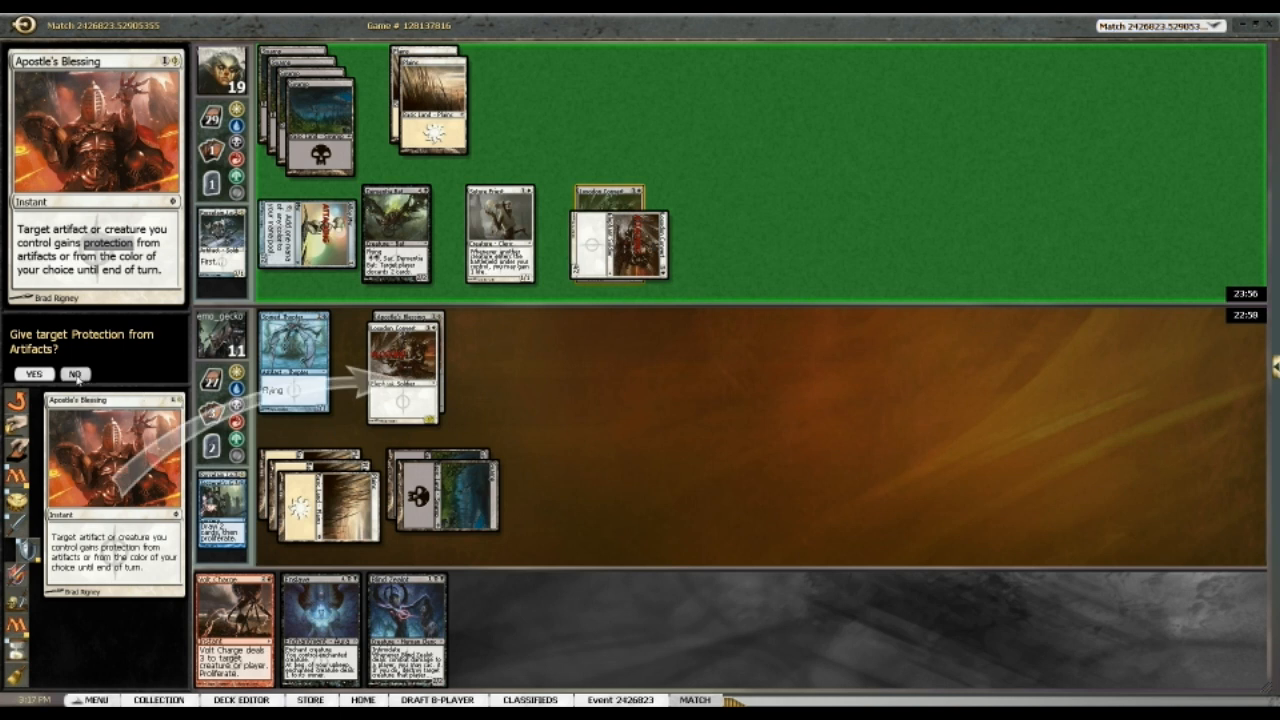
# Answer the protection prompt so Apostle's Blessing resolves, then pass priority through the end step
pyautogui.click(32, 374)
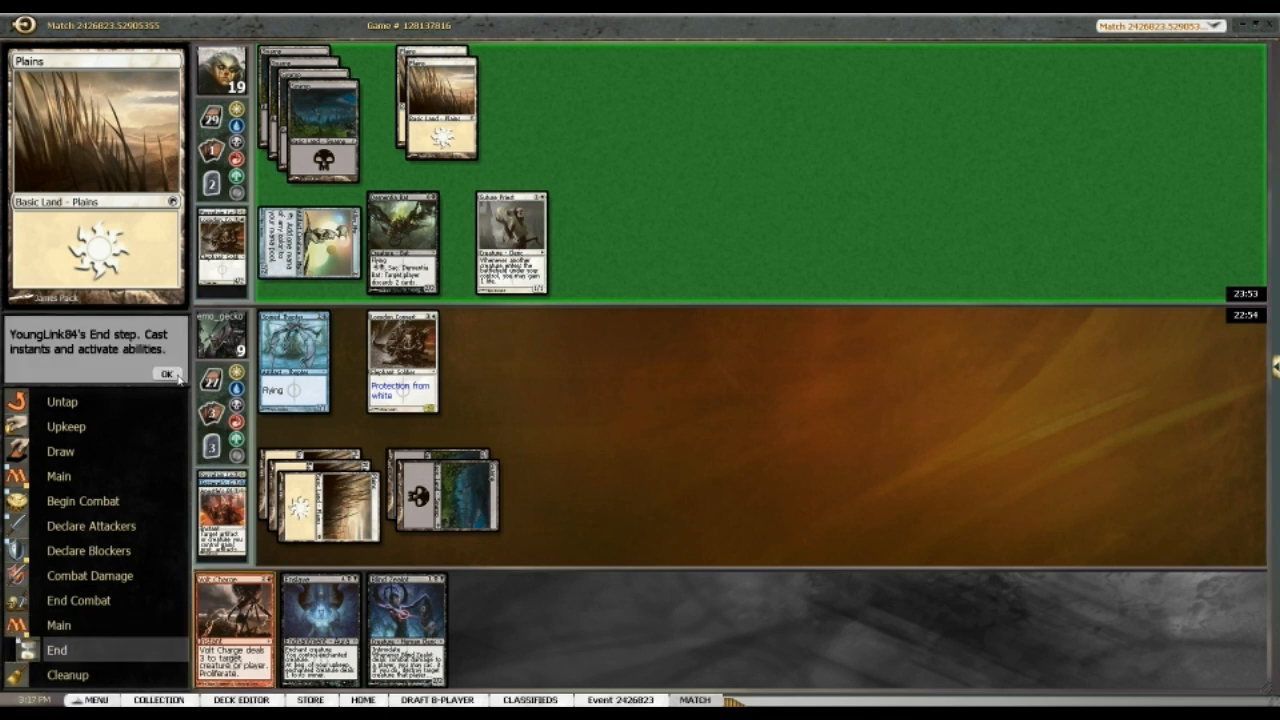
pyautogui.click(166, 374)
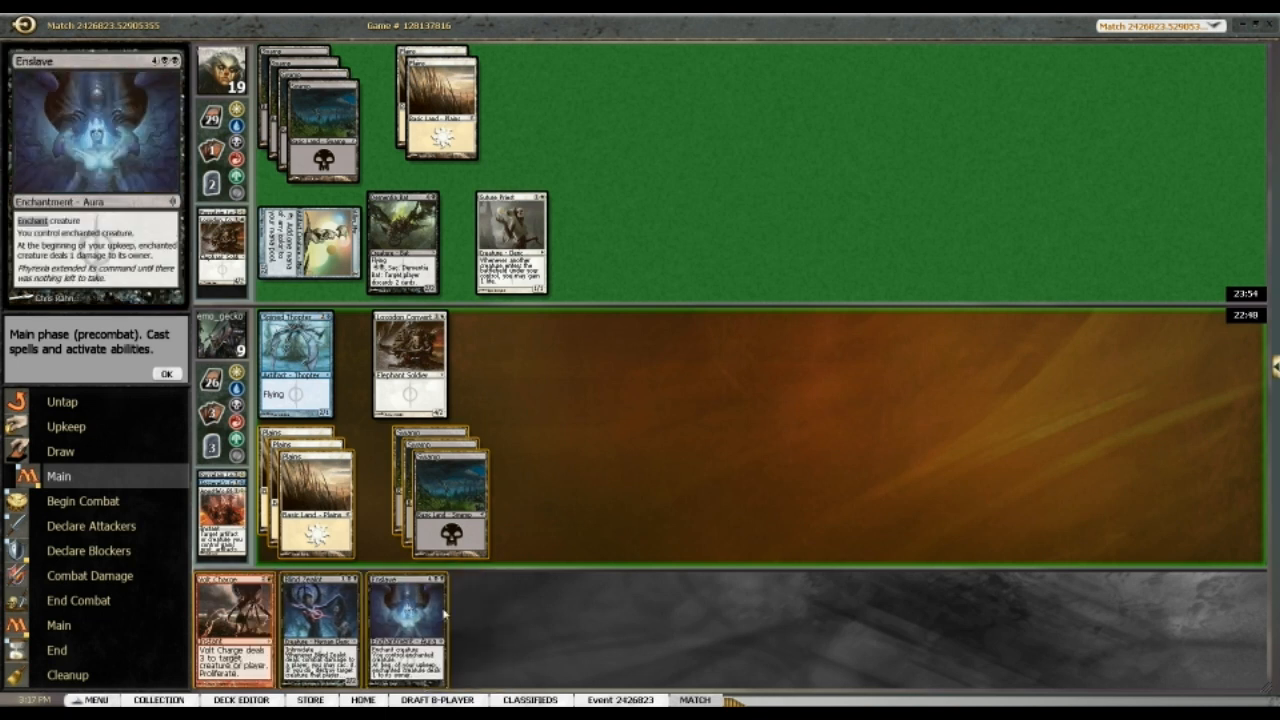
pyautogui.moveTo(320, 624)
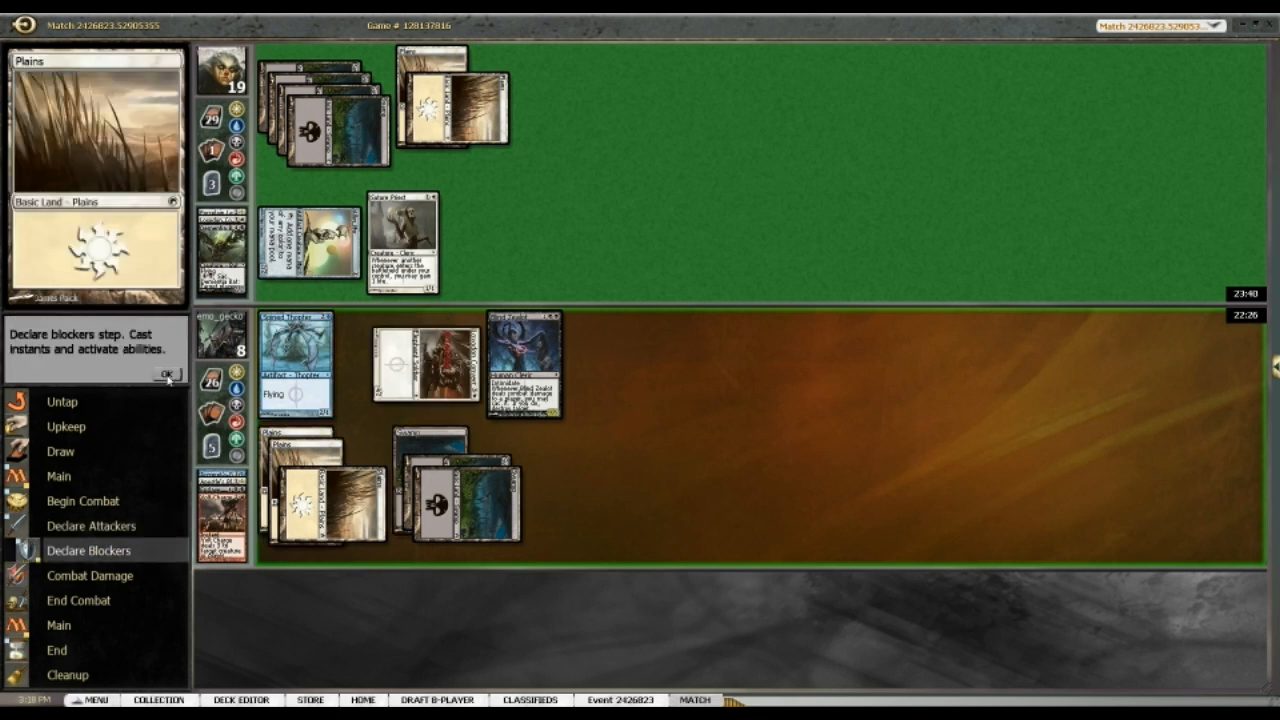
# Pass priority through blockers, attackers and the postcombat main phase
pyautogui.click(168, 374)
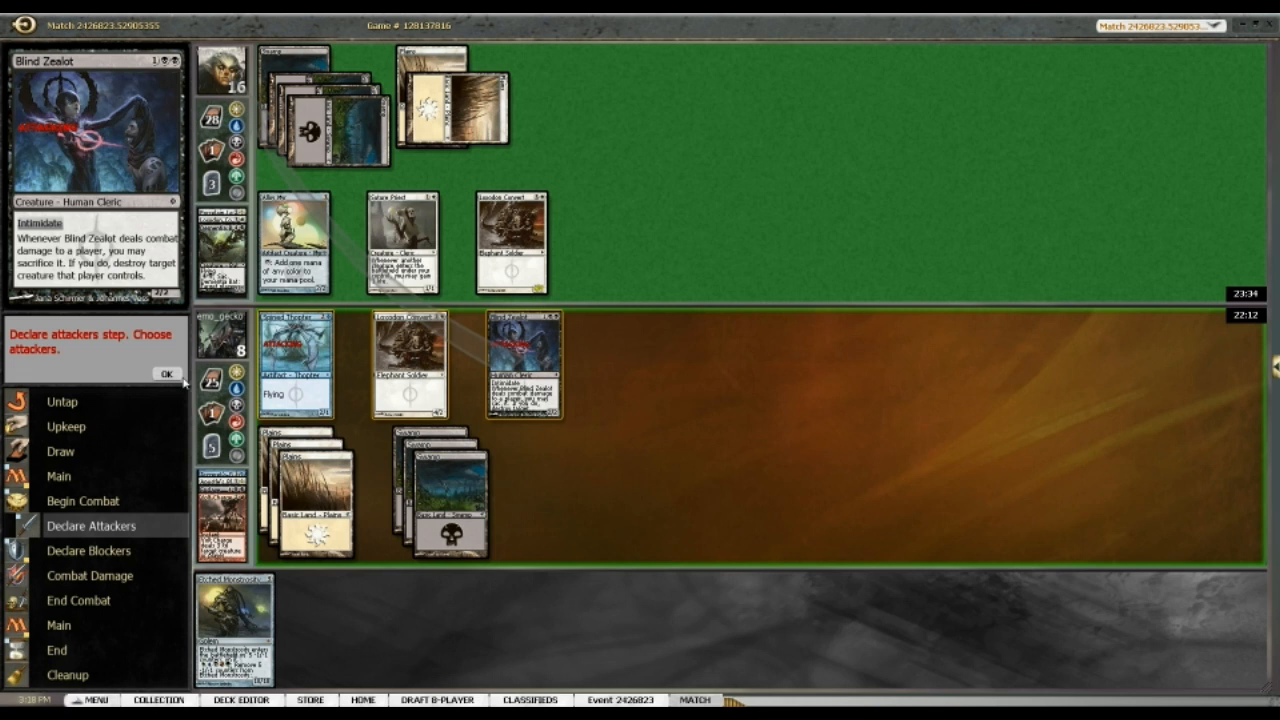
pyautogui.click(168, 374)
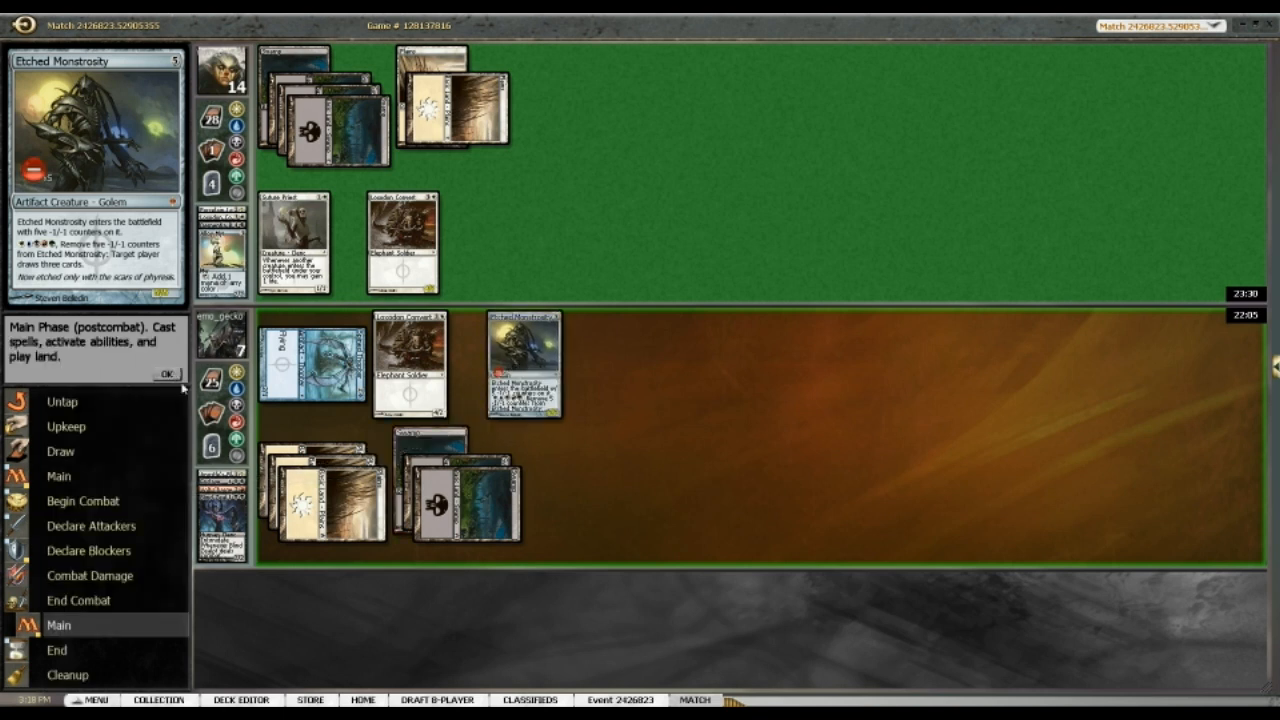
pyautogui.click(164, 374)
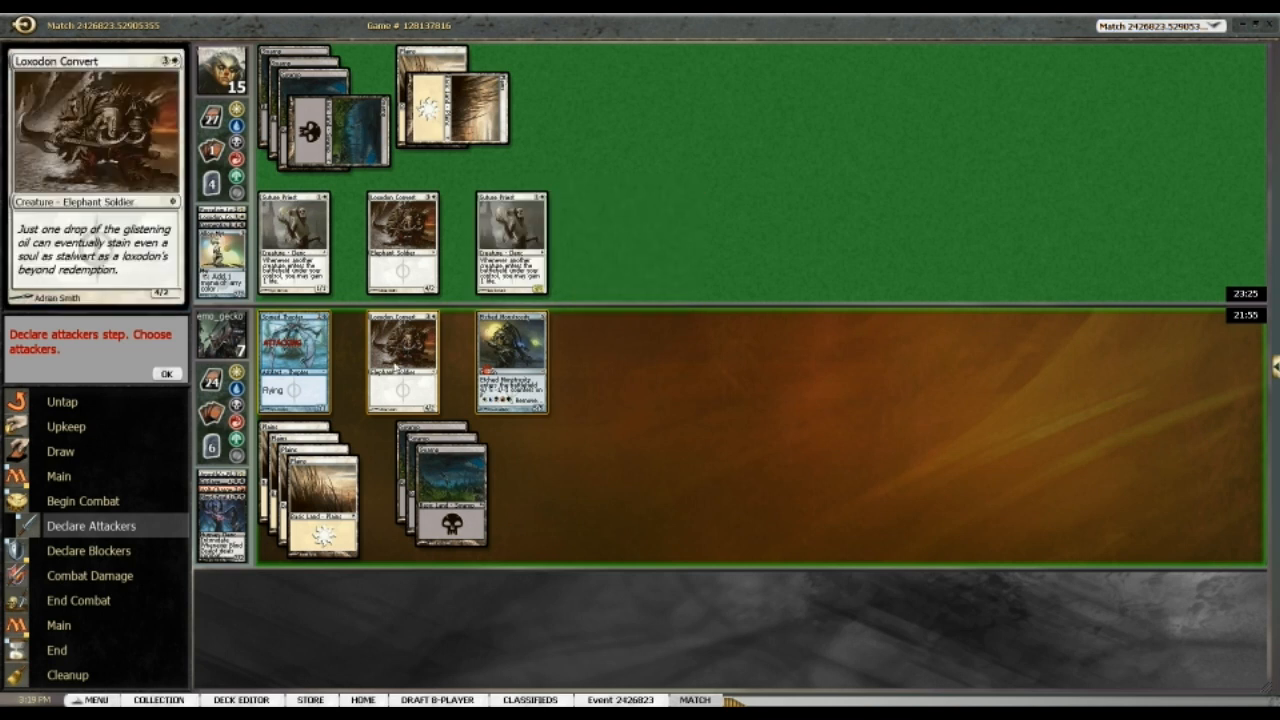
pyautogui.moveTo(400, 360)
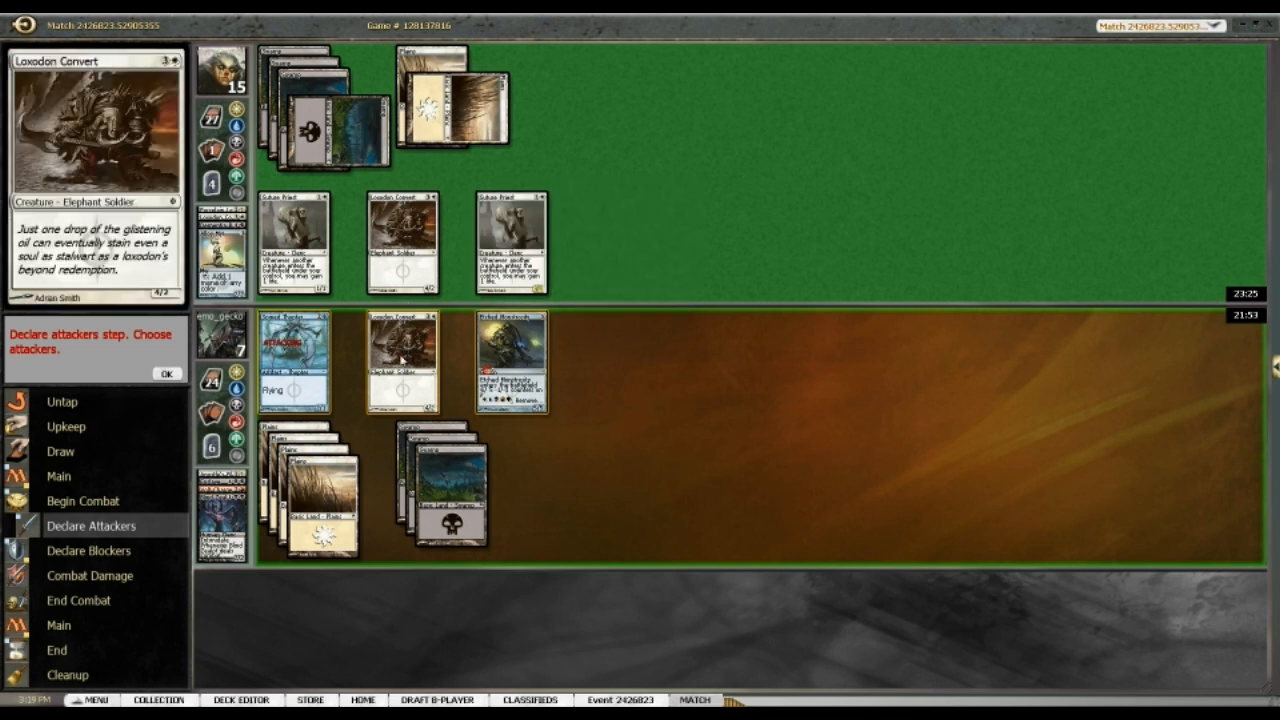
# Attack with Spined Thopter and confirm it as the sole attacker
pyautogui.click(296, 340)
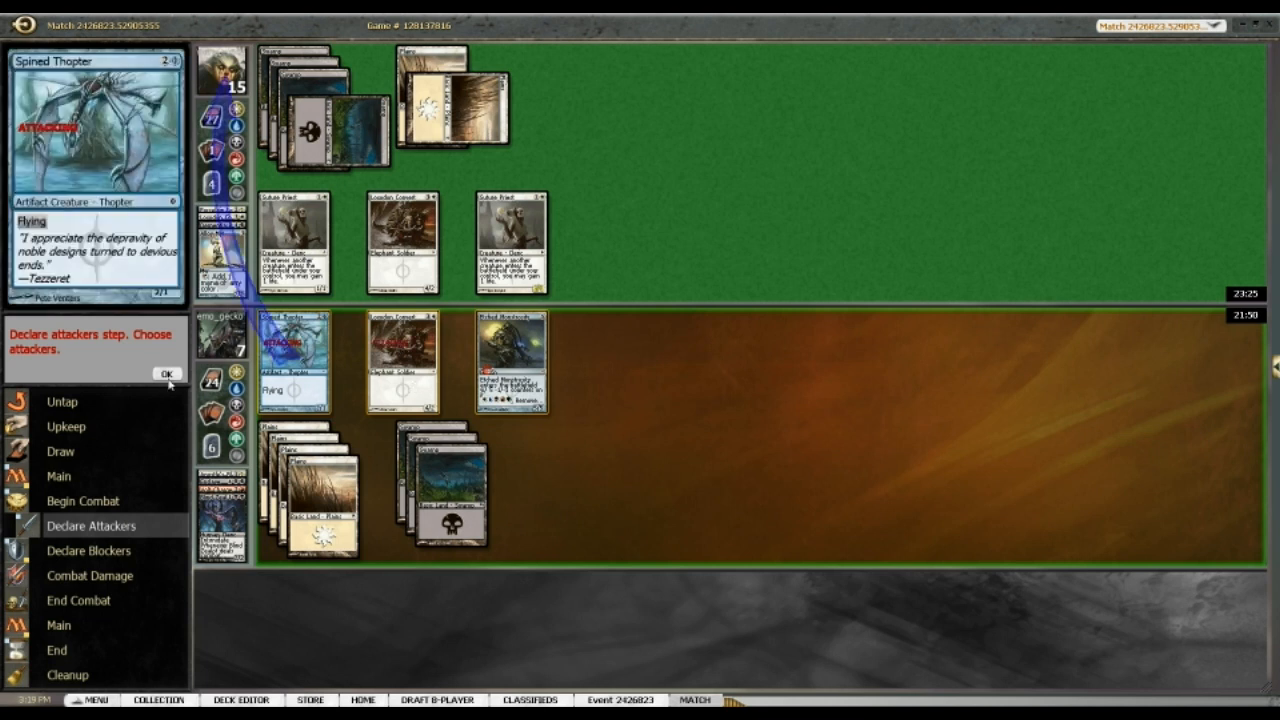
pyautogui.click(168, 374)
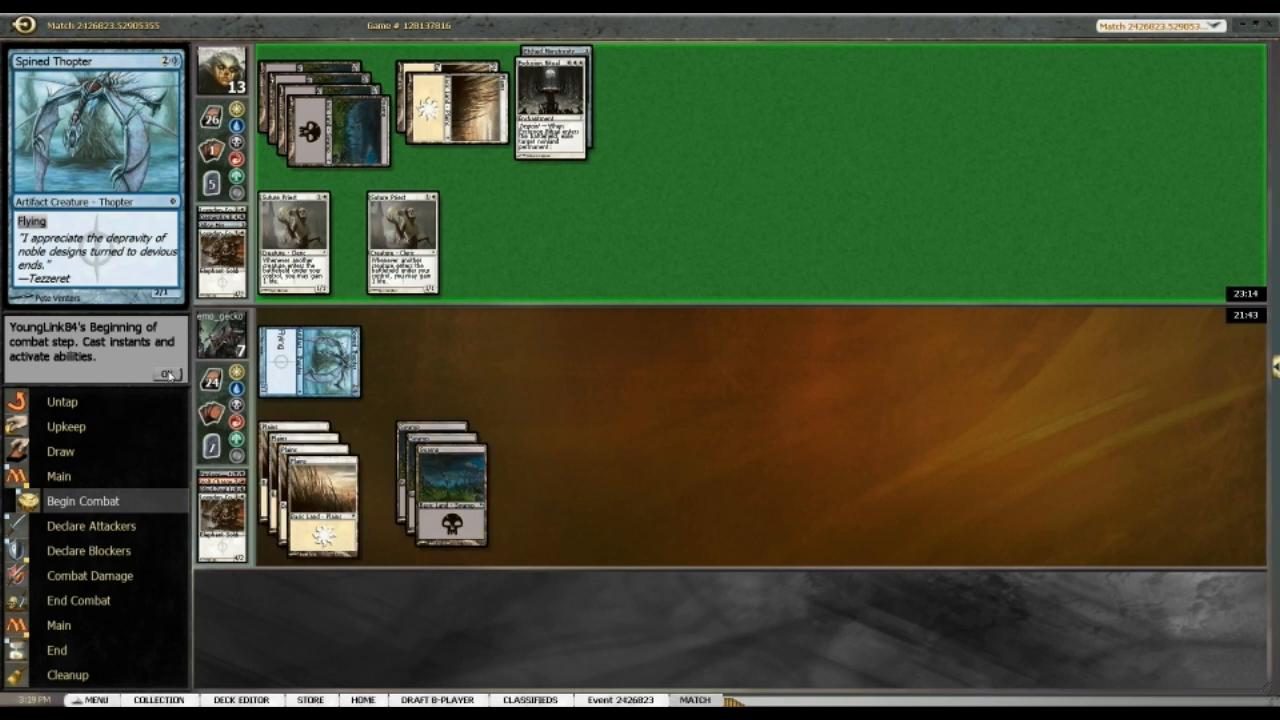
# Pass through the opponent's combat without blocking, falling to 5 life, and through the end step
pyautogui.click(168, 374)
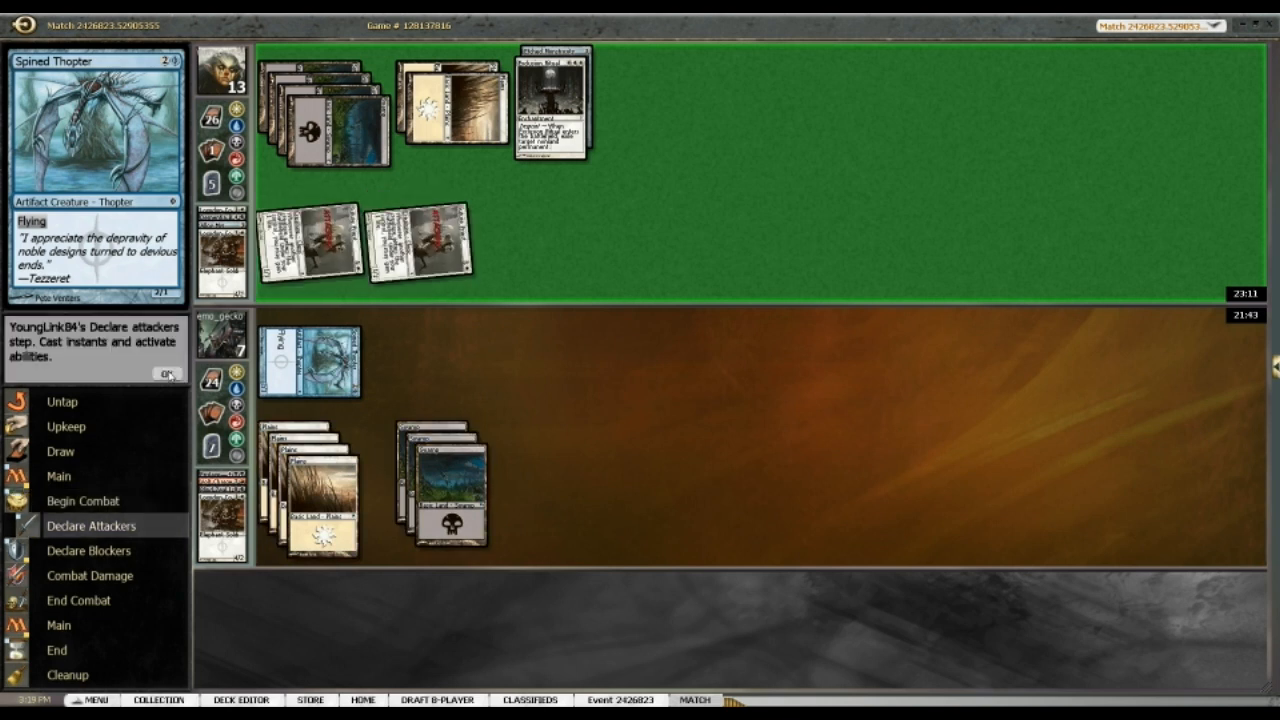
pyautogui.click(168, 376)
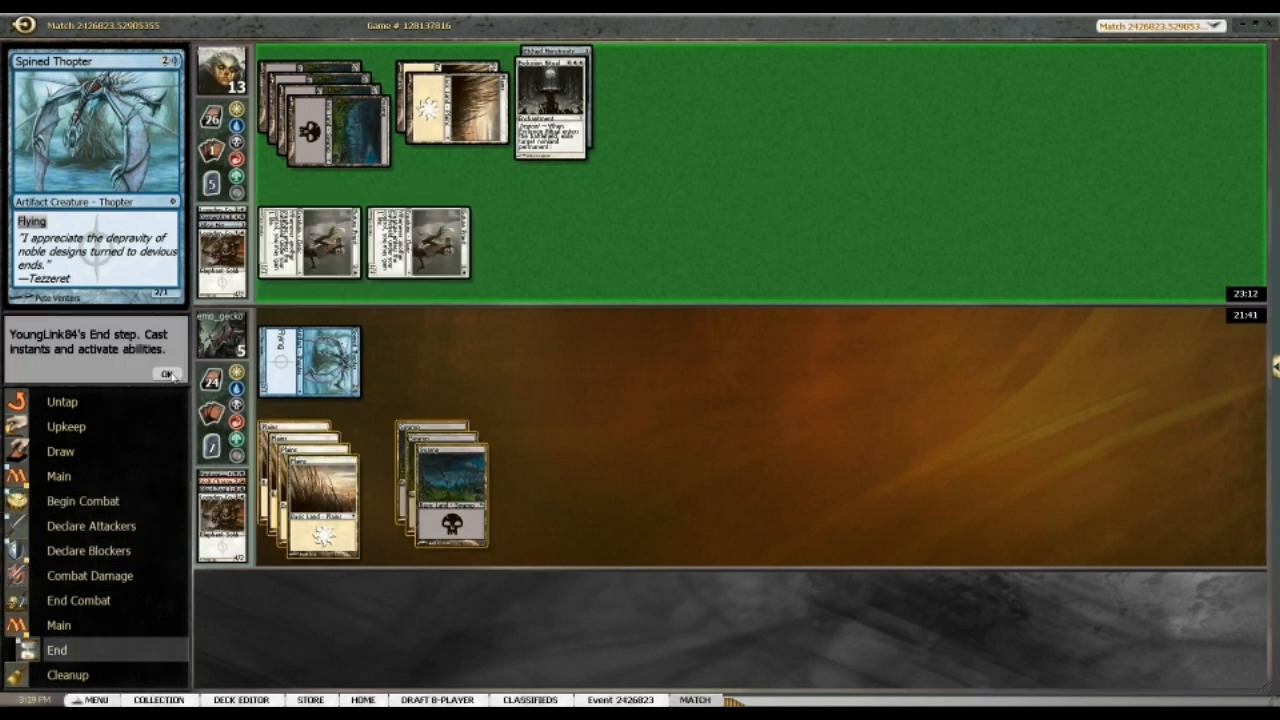
pyautogui.click(168, 374)
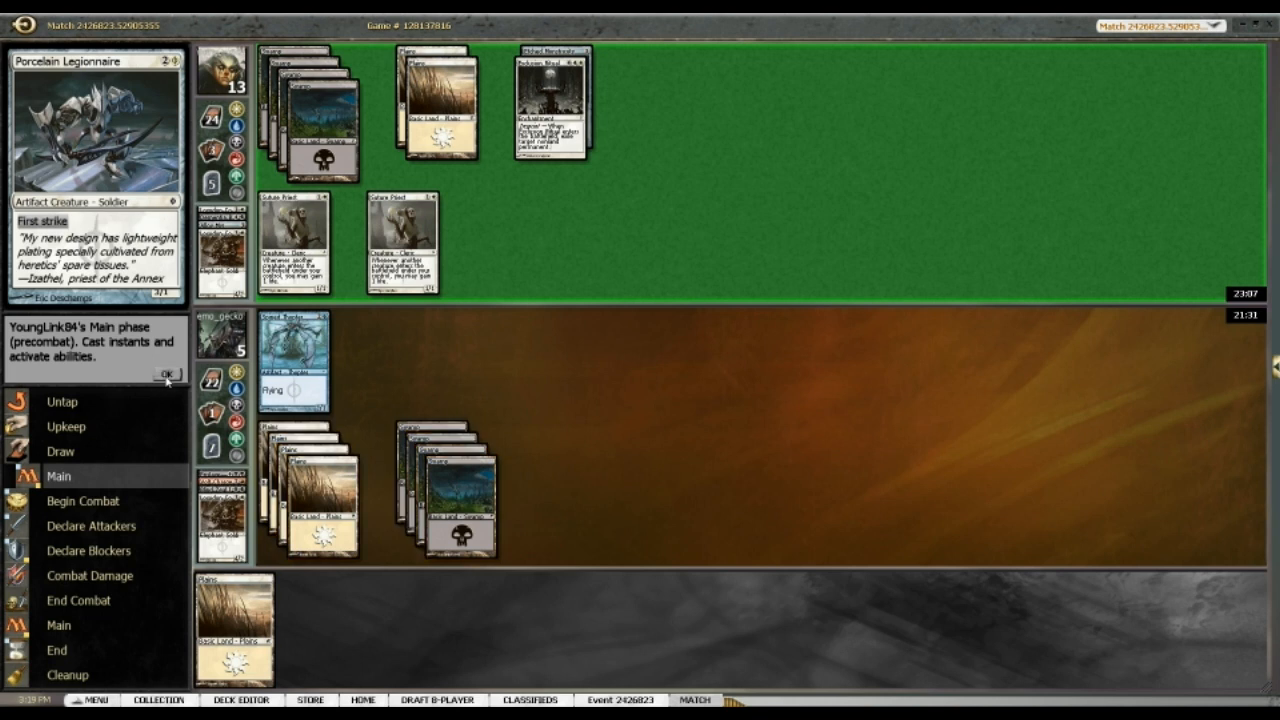
# Pass priority from your precombat main phase until the opponent's attack prompts Declare Blockers
pyautogui.click(168, 374)
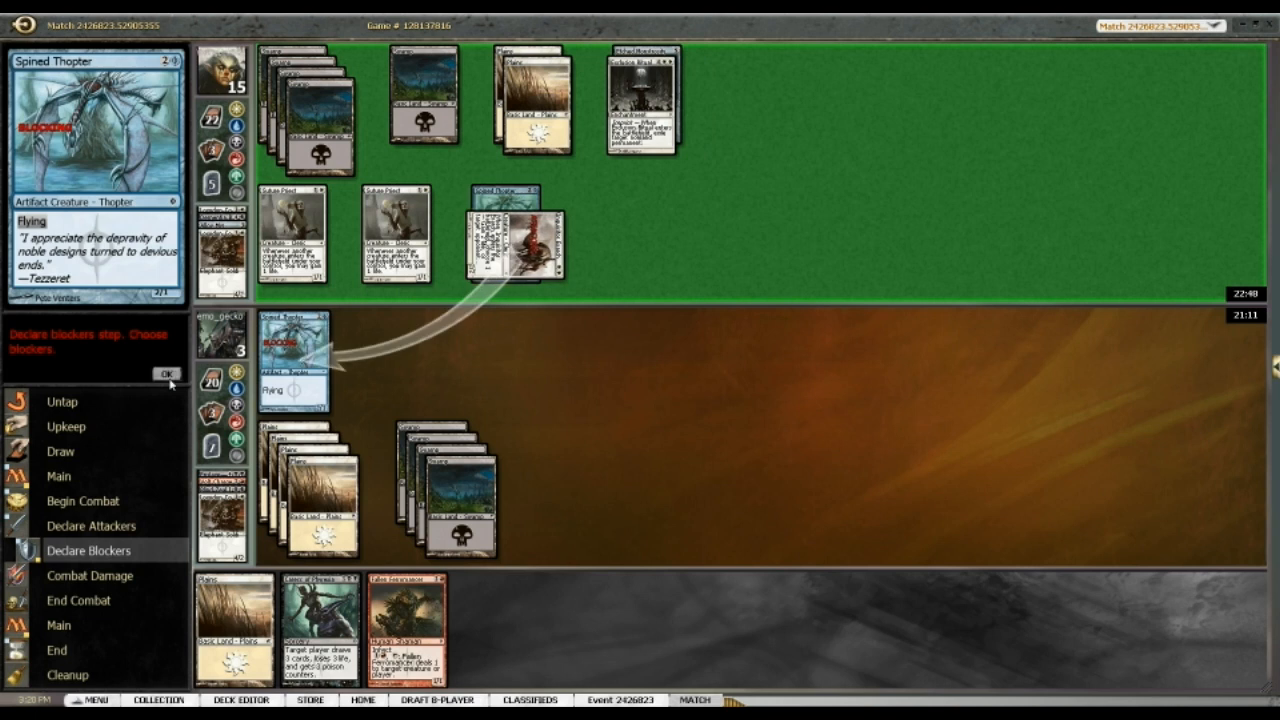
# Confirm Spined Thopter's block so combat resolves and it leaves the battlefield
pyautogui.click(168, 374)
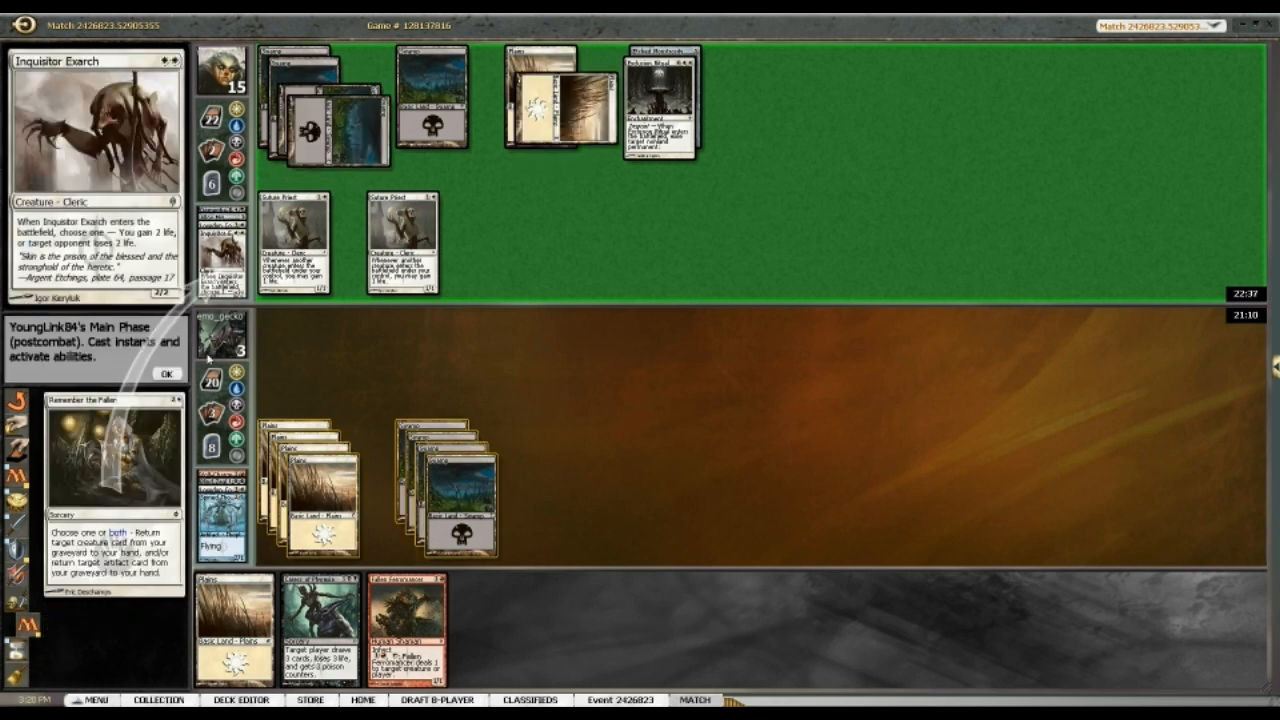
# Pass priority until the turn-13 defeat, then dismiss Game Results to reach the sideboard editor
pyautogui.click(166, 374)
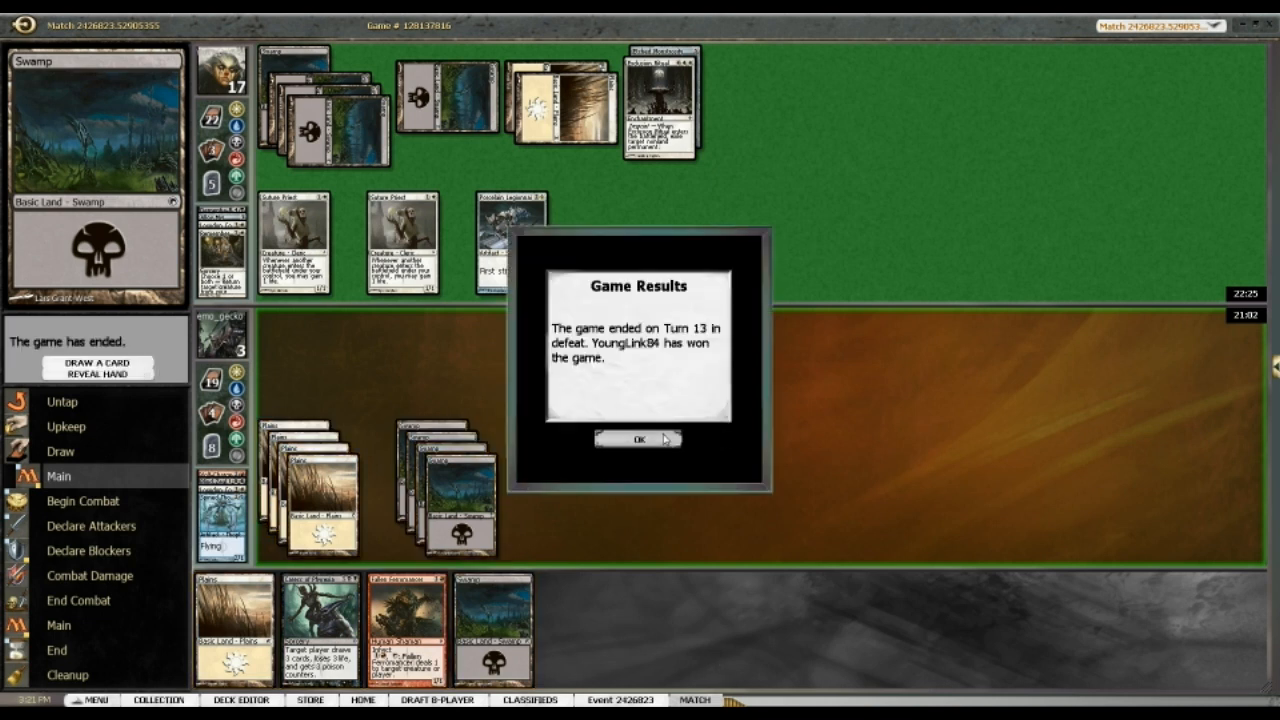
pyautogui.click(638, 438)
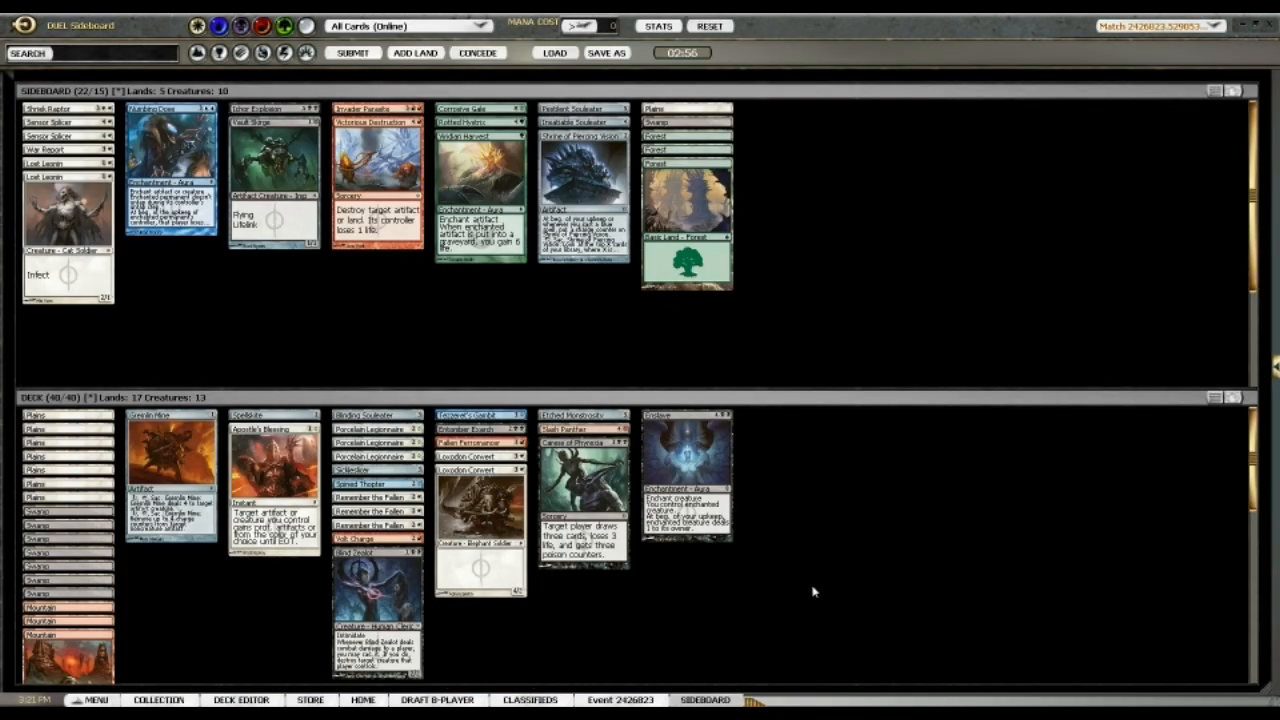